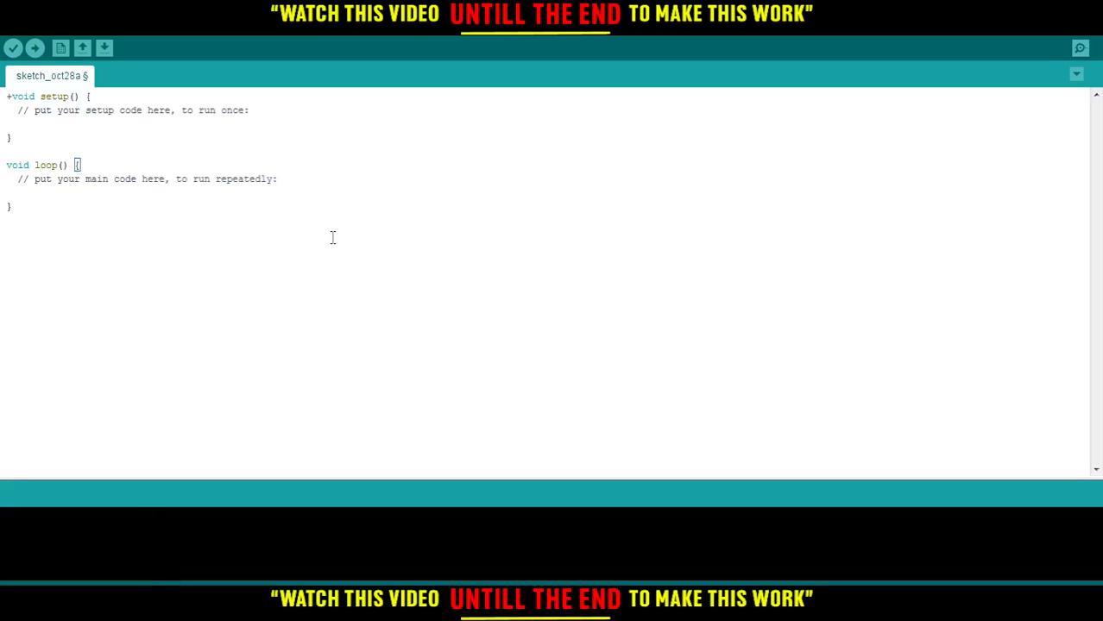
mouse_move(328, 232)
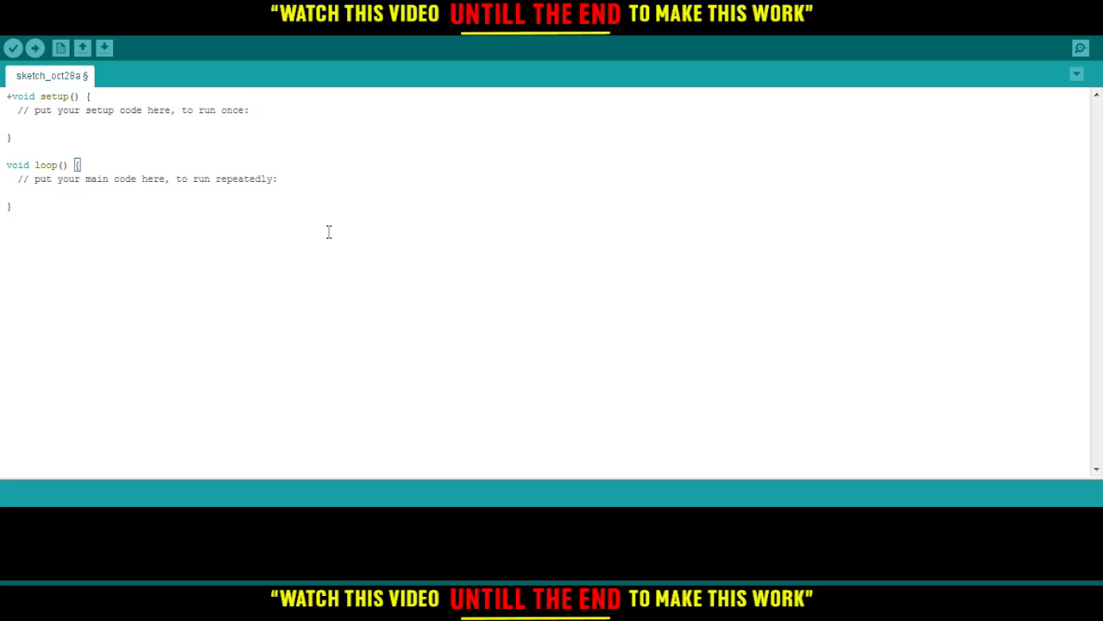
mouse_move(211, 207)
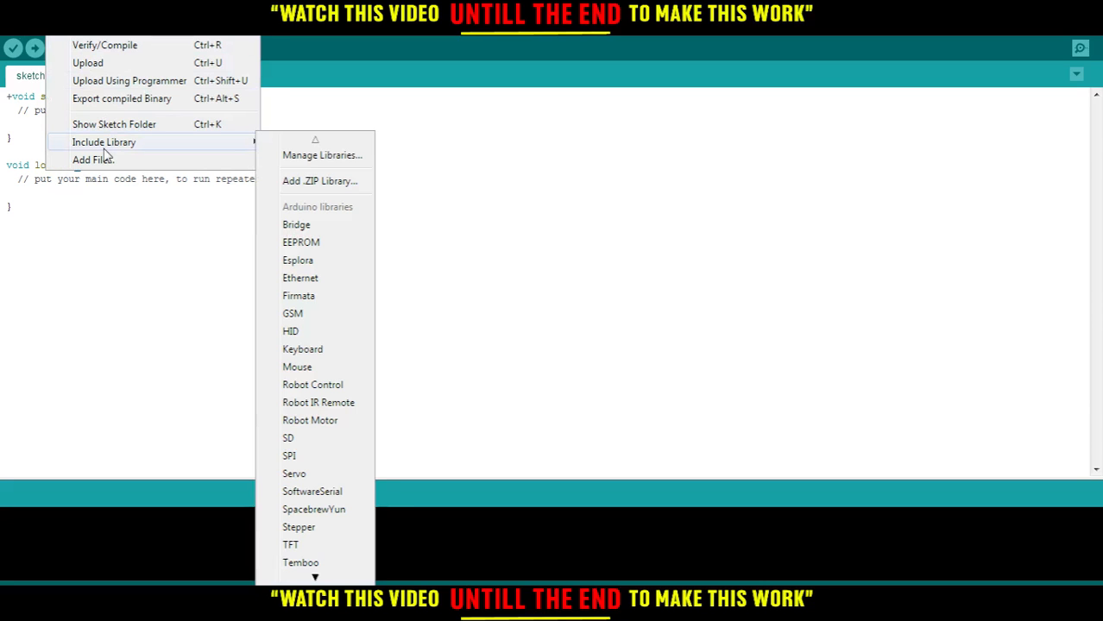
mouse_move(321, 155)
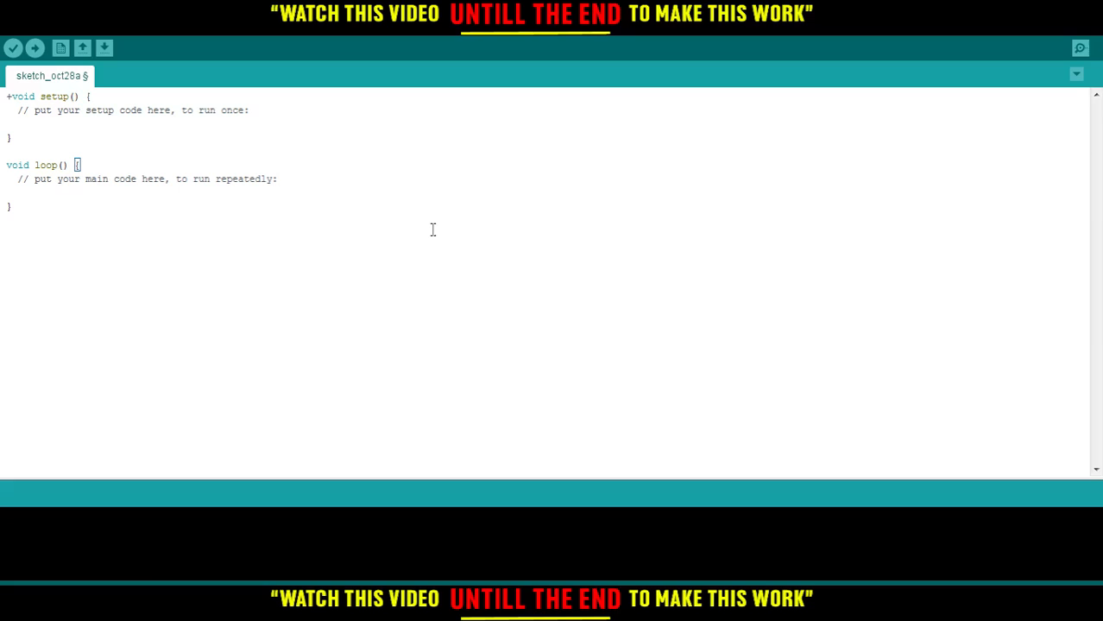
mouse_move(368, 202)
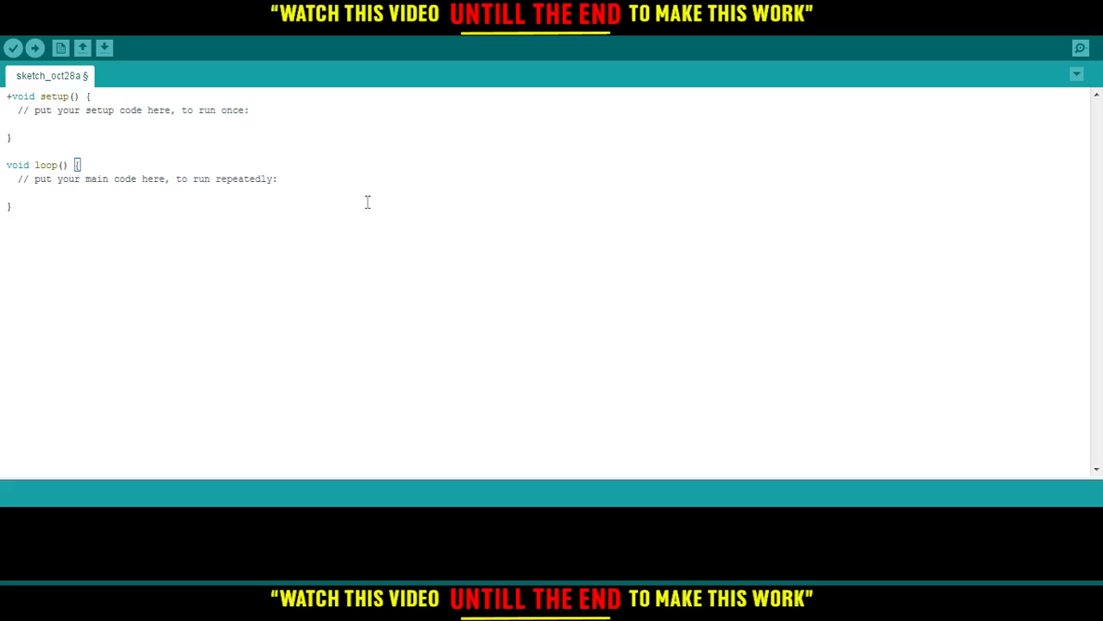
mouse_move(592, 273)
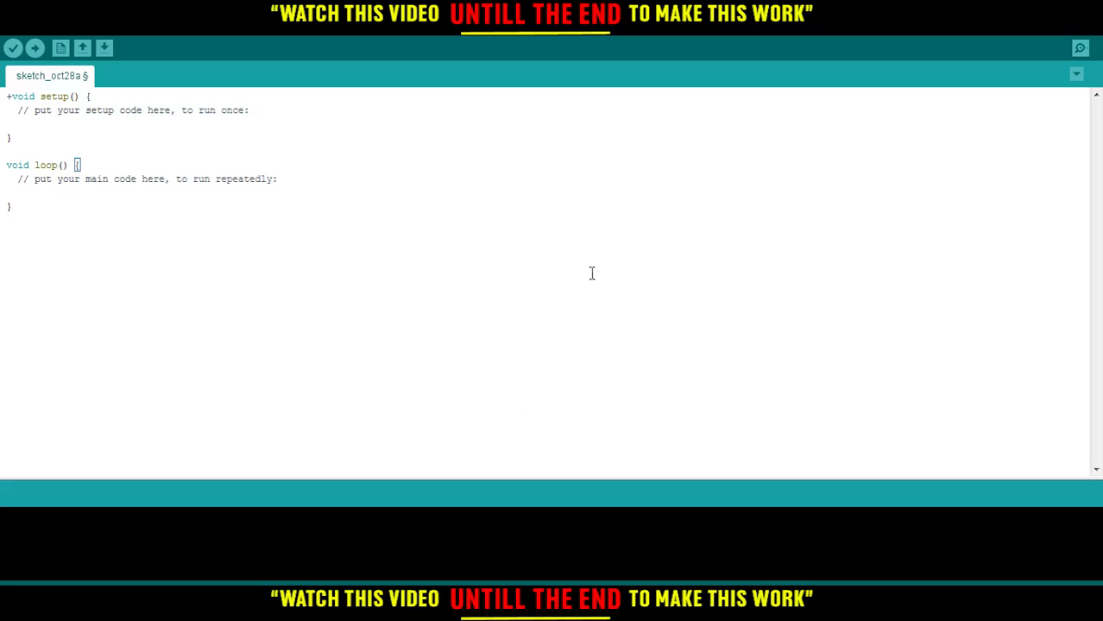
mouse_move(421, 224)
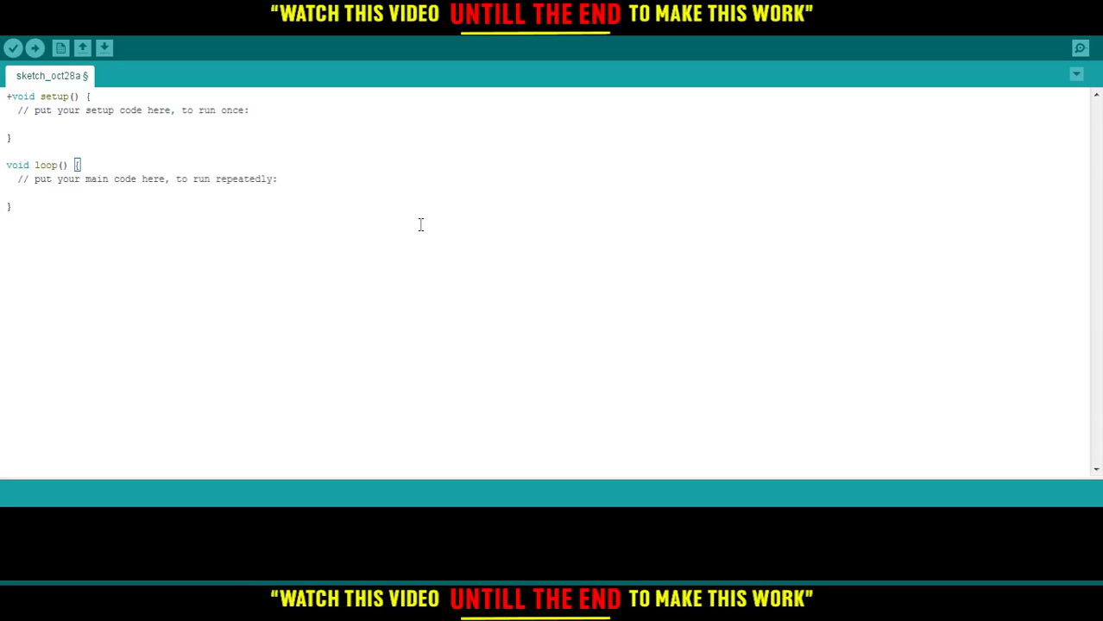
mouse_move(531, 247)
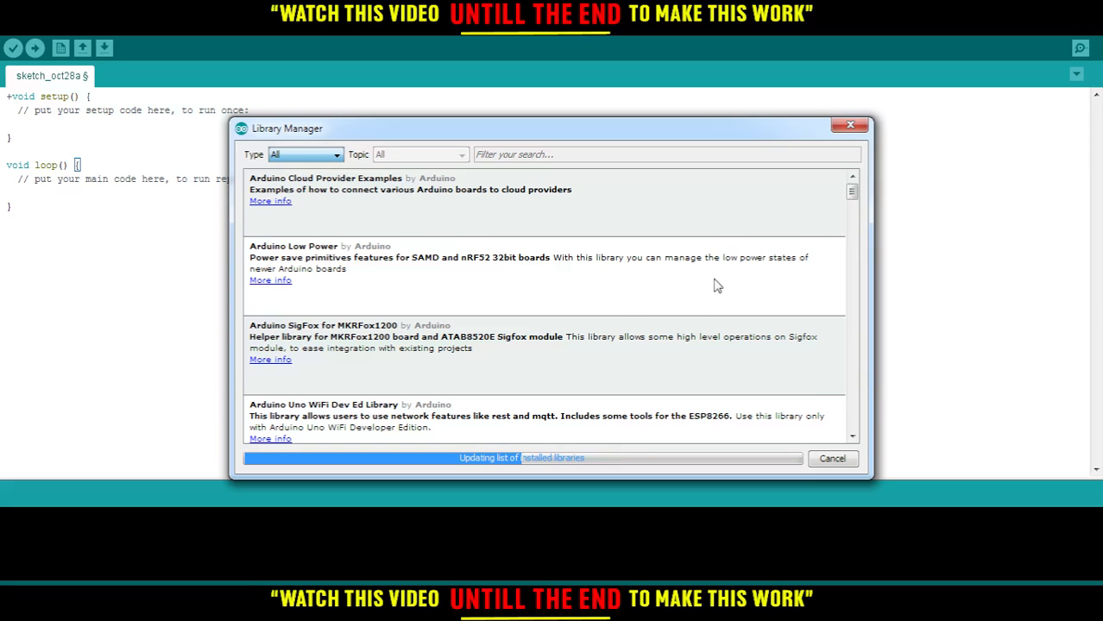
mouse_move(689, 269)
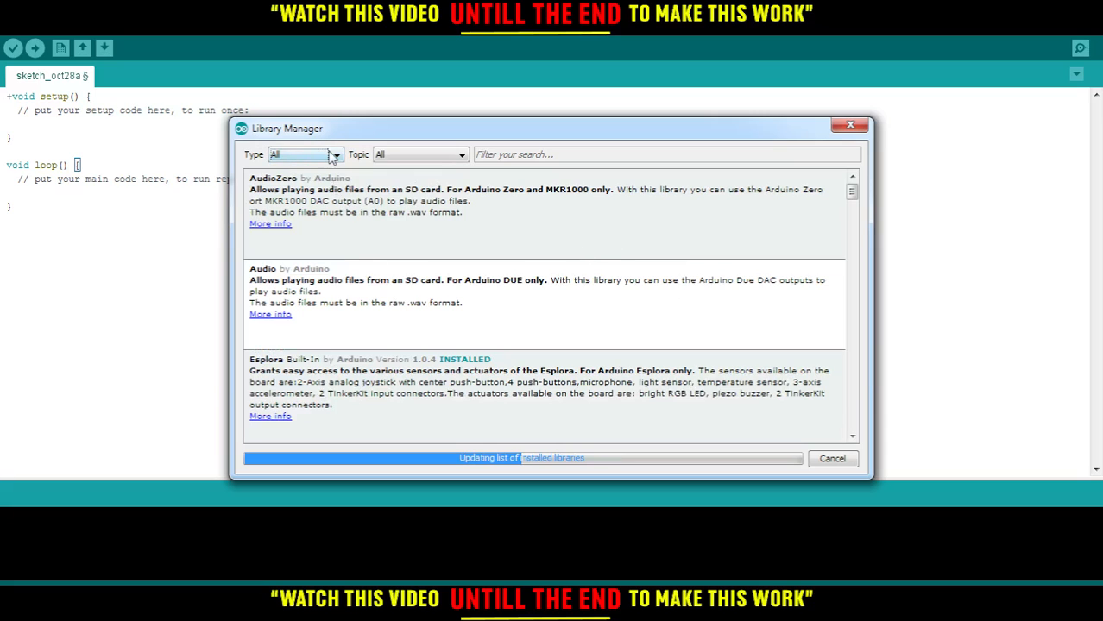
Step: Navigate into the libraries folder of the Arduino installation
click(334, 155)
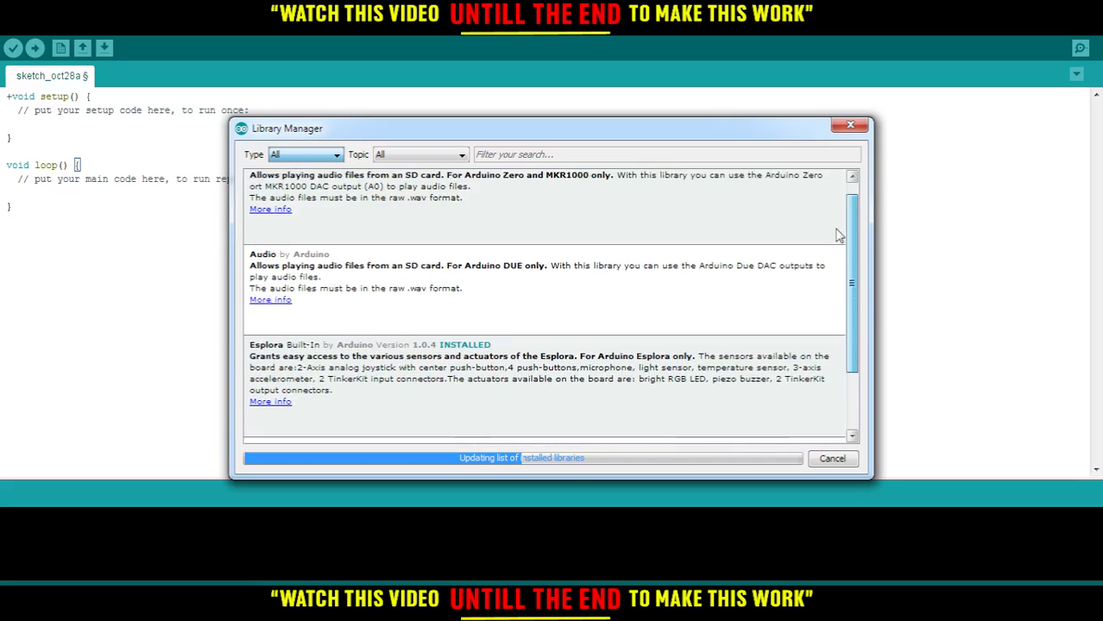
scroll(down, 3)
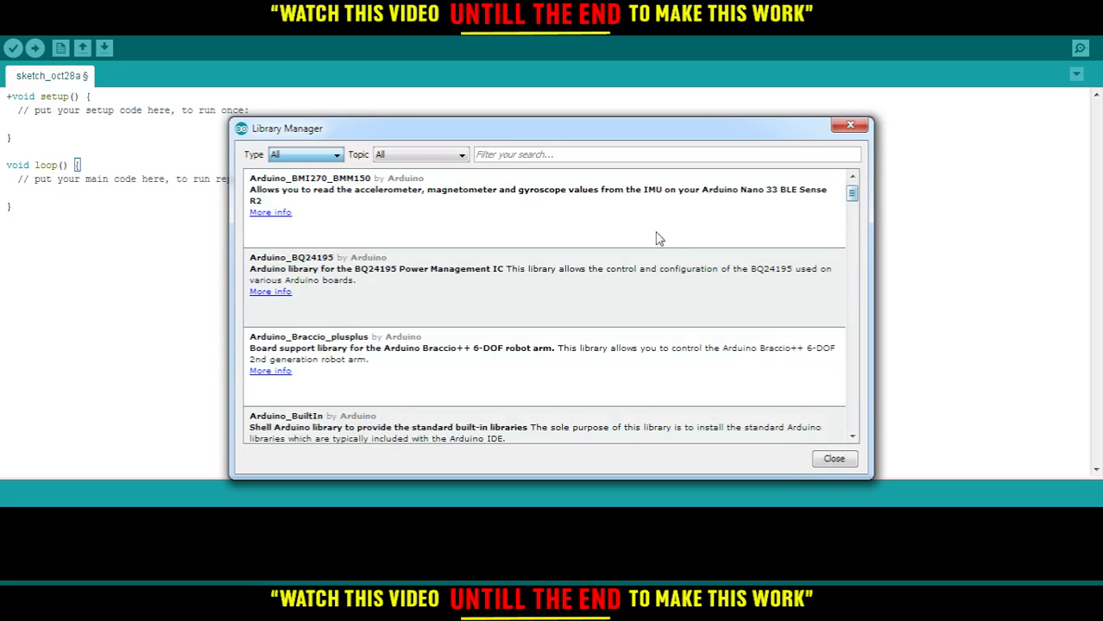
mouse_move(745, 239)
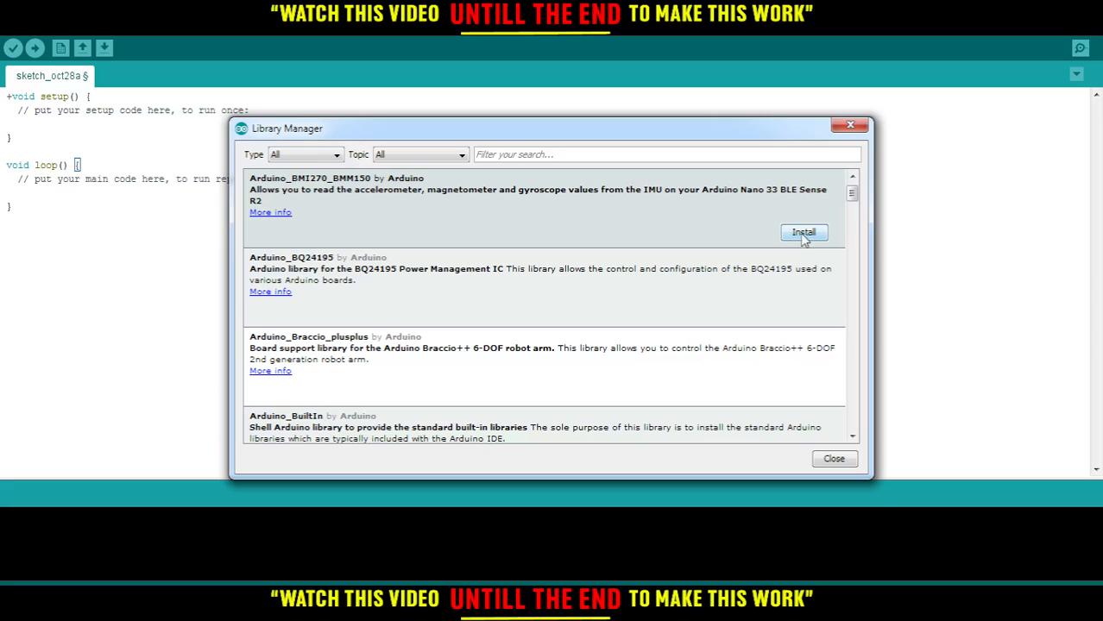
mouse_move(448, 227)
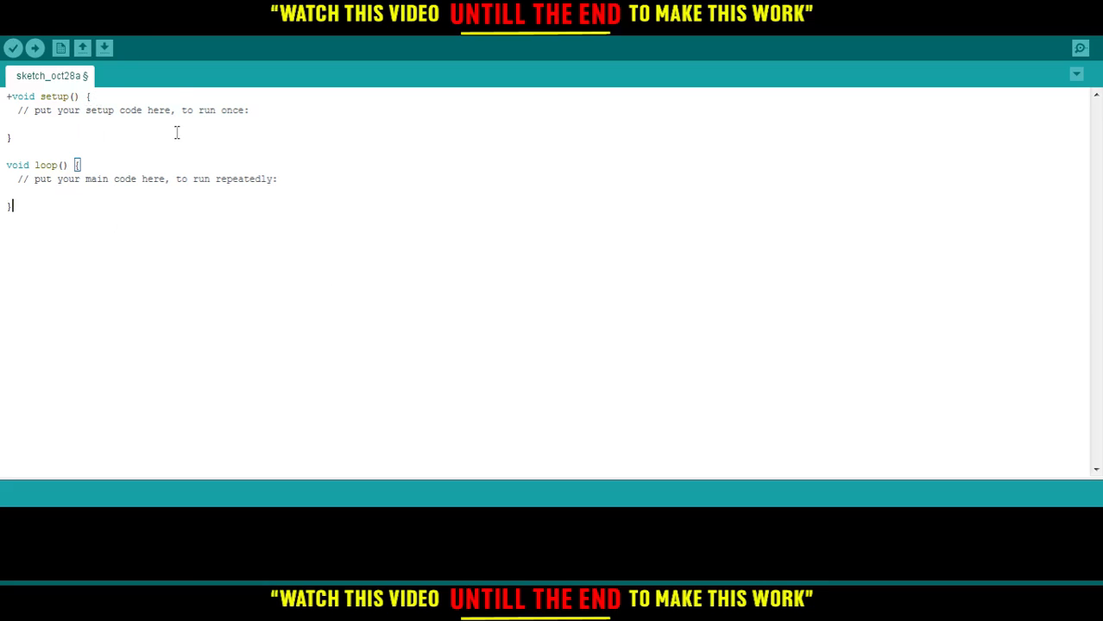
mouse_move(400, 280)
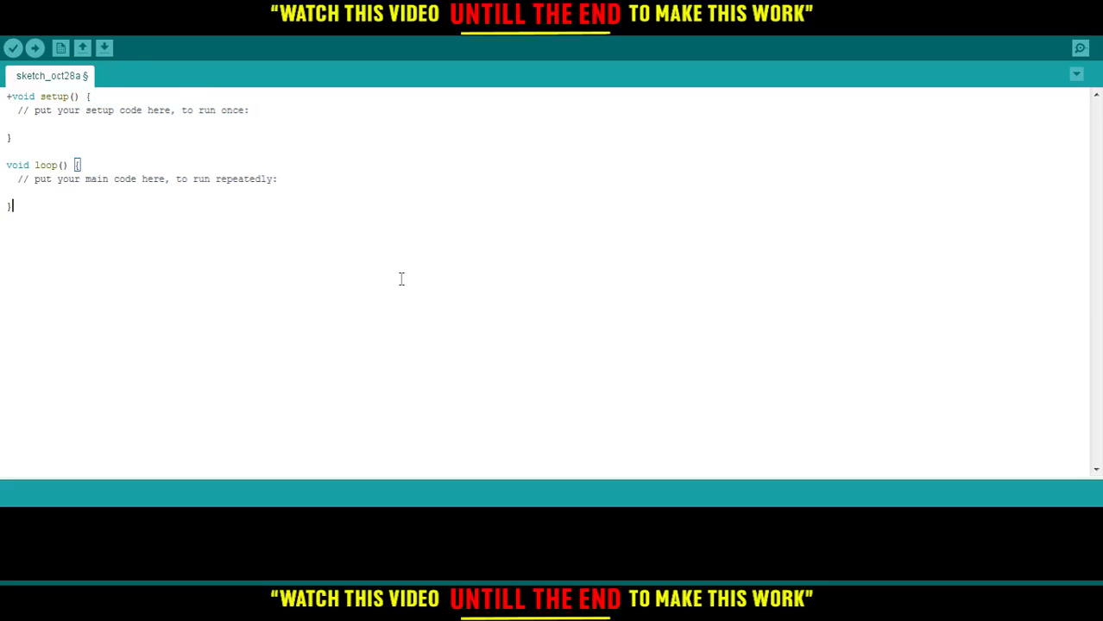
mouse_move(171, 583)
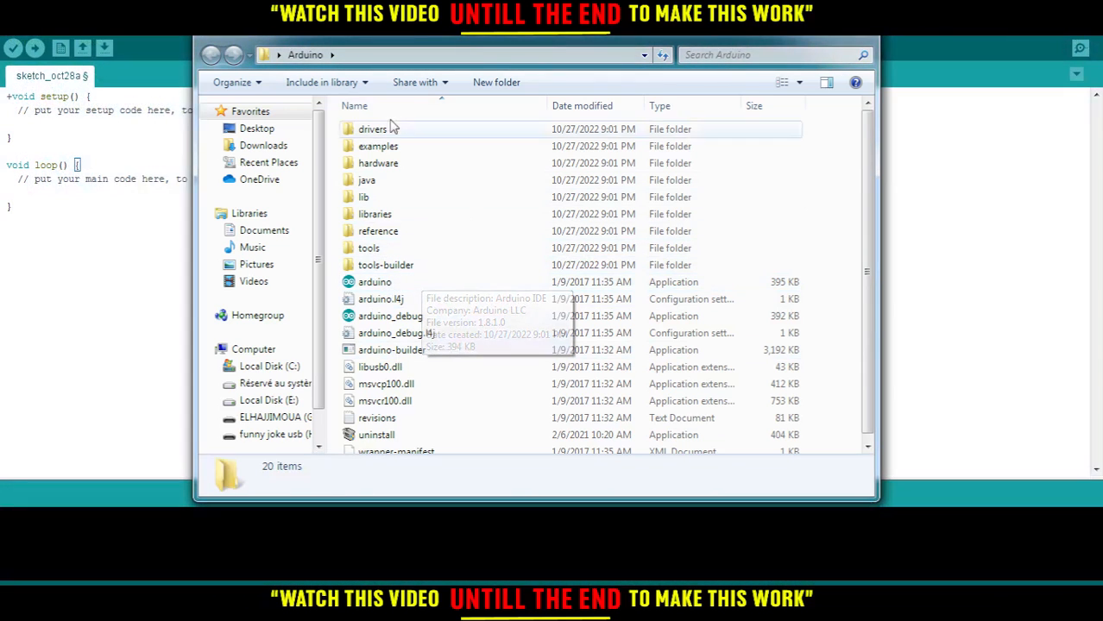
double_click(375, 214)
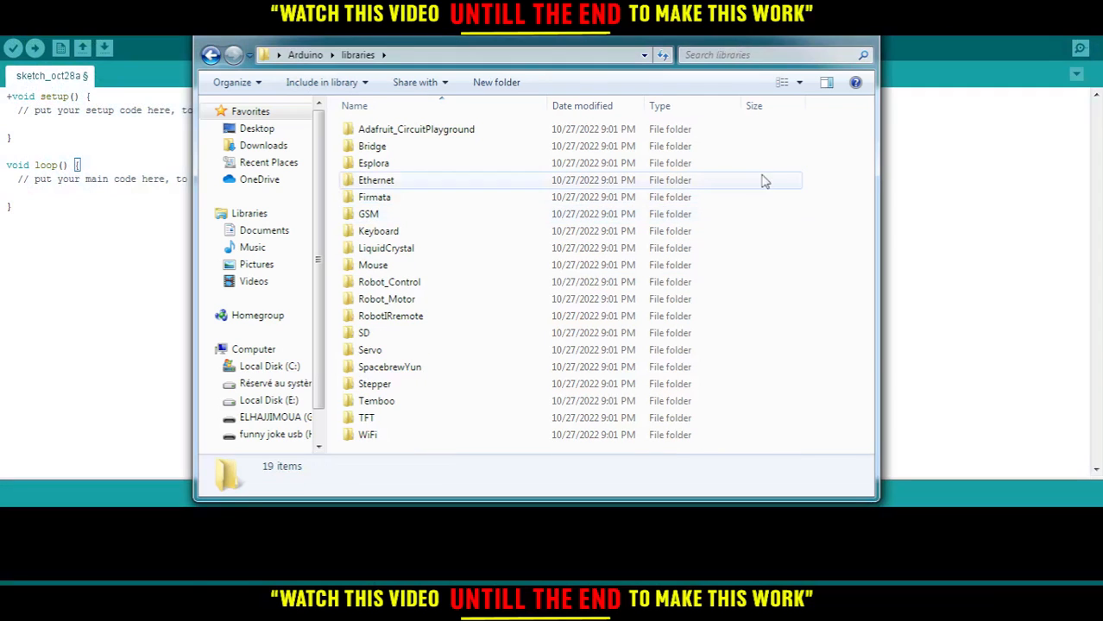
Step: Select the LiquidCrystal library folder and show its context menu with Delete
click(376, 180)
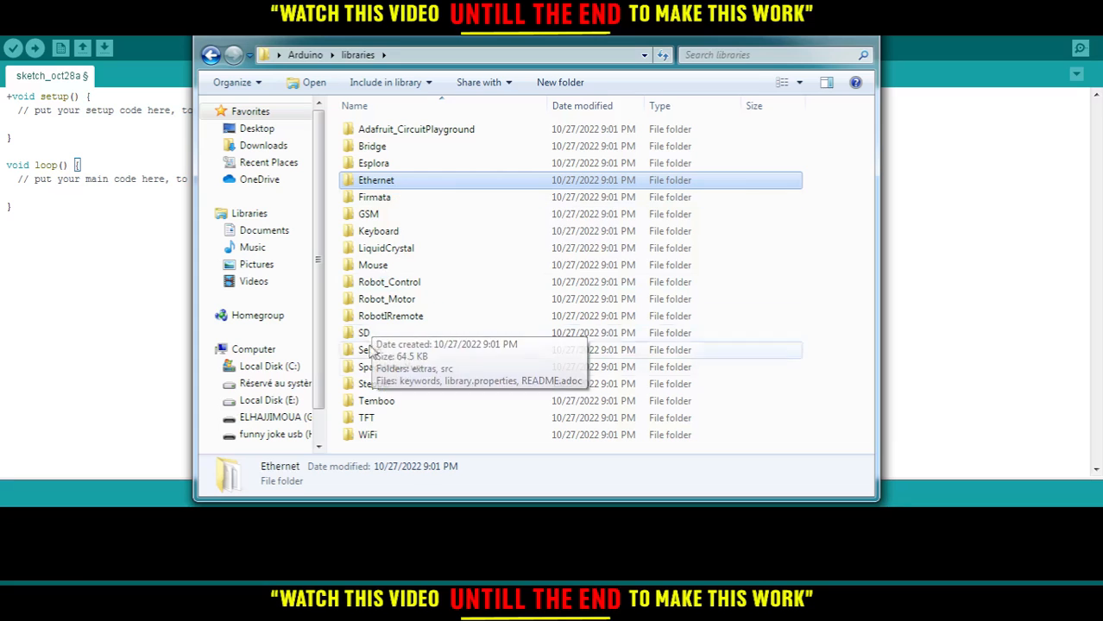
click(387, 249)
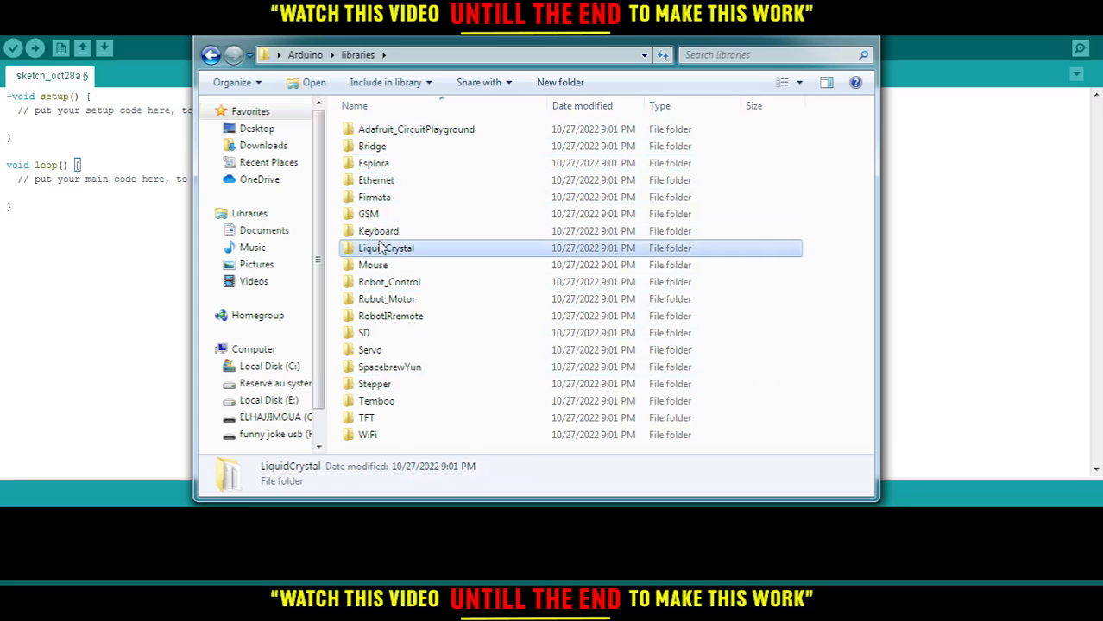
right_click(387, 249)
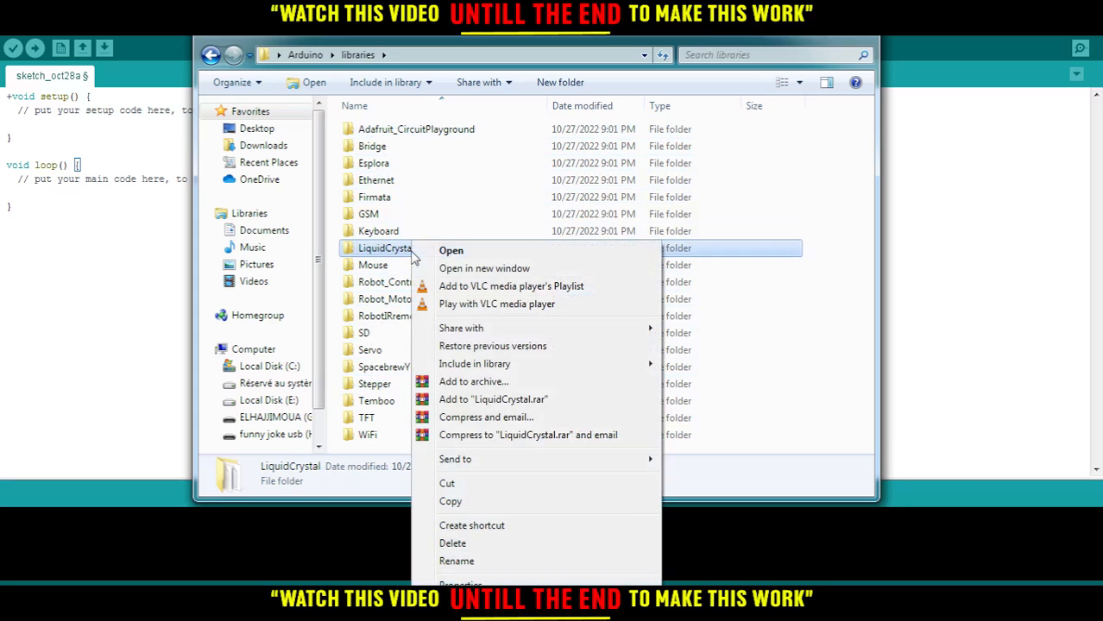
mouse_move(452, 542)
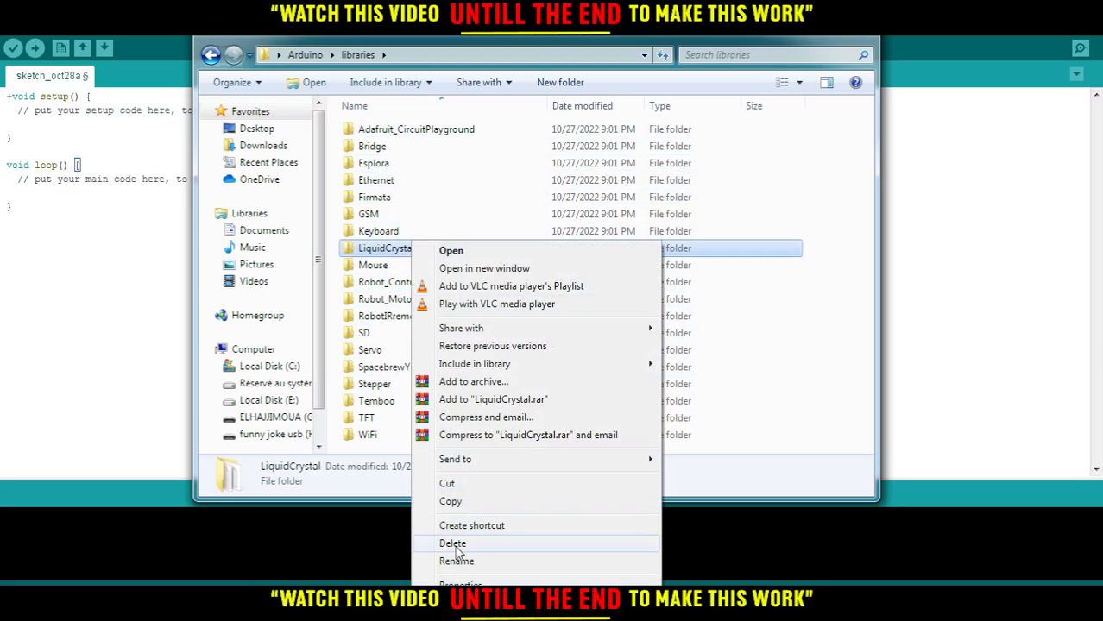